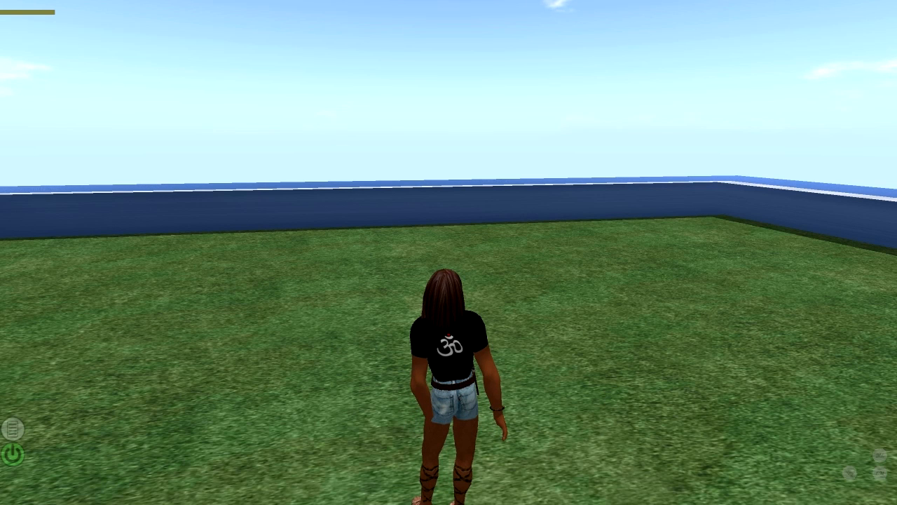
Glance at the world map, then open Appearance from the avatar's pie menu.
left_click(659, 495)
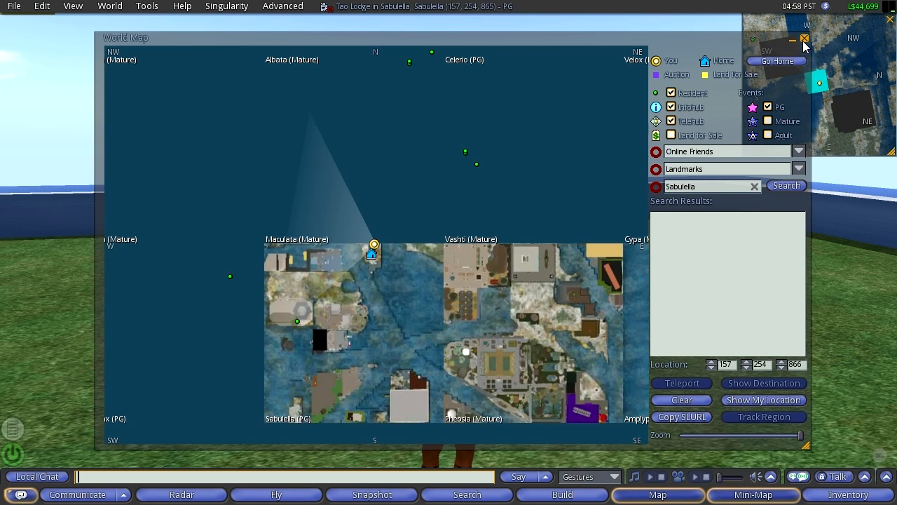
left_click(805, 38)
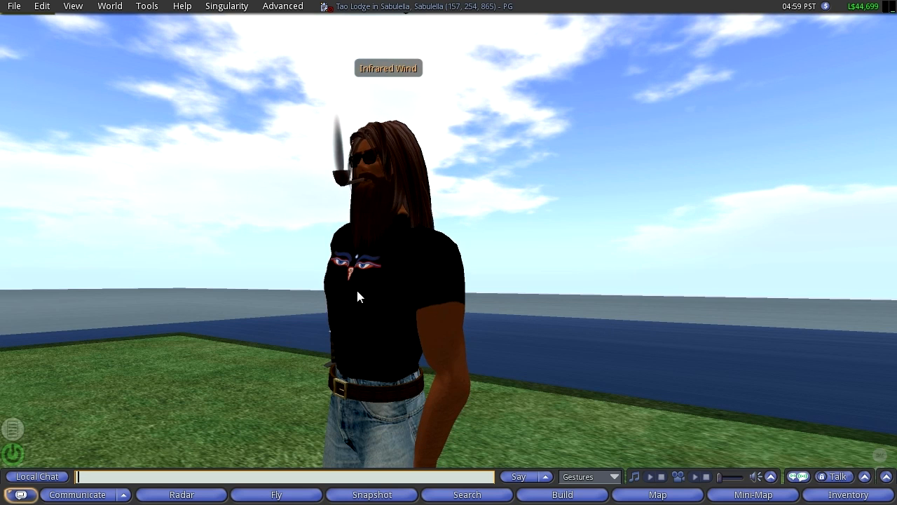
right_click(358, 295)
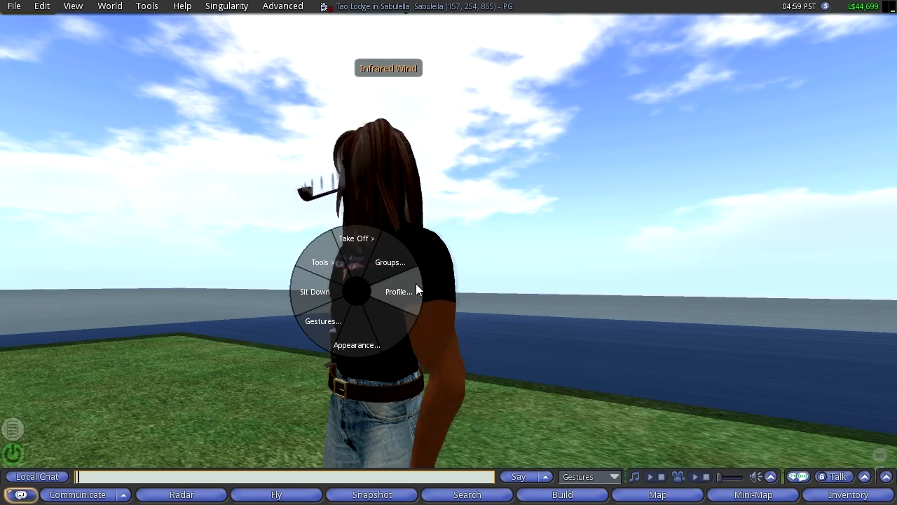
left_click(357, 344)
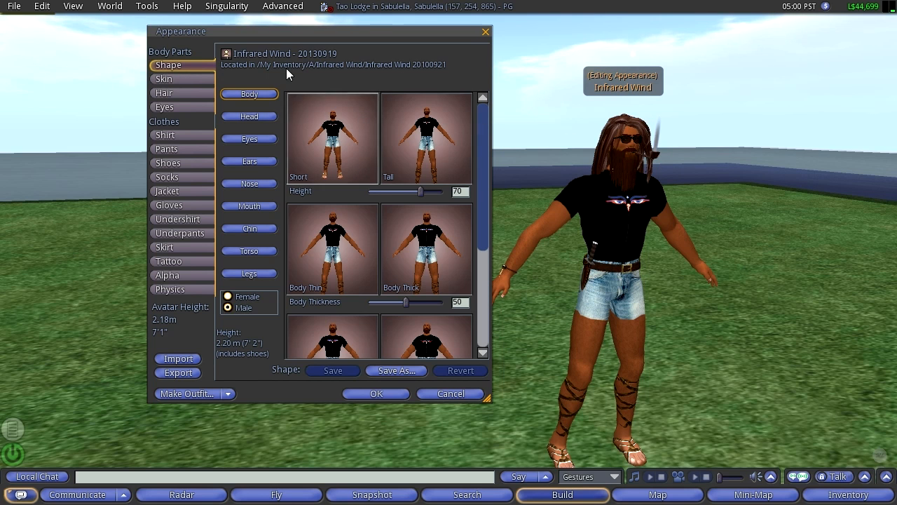
mouse_move(434, 93)
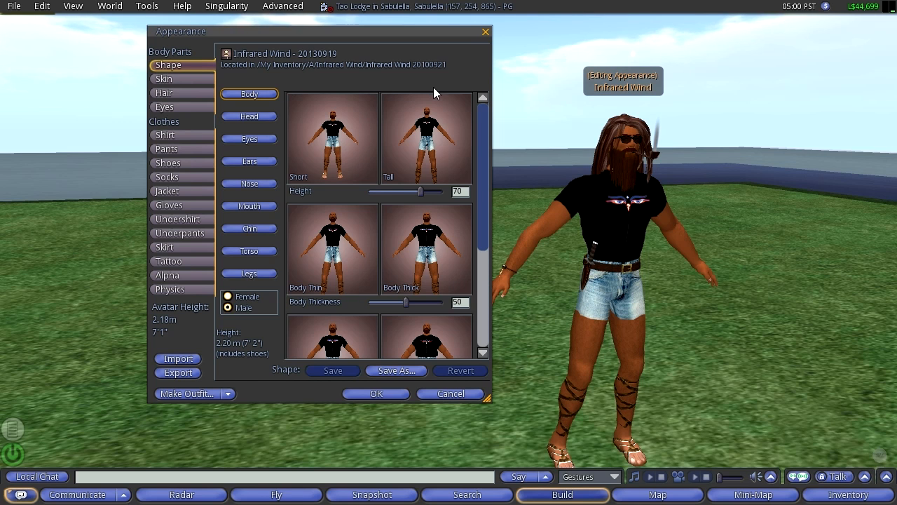
mouse_move(230, 80)
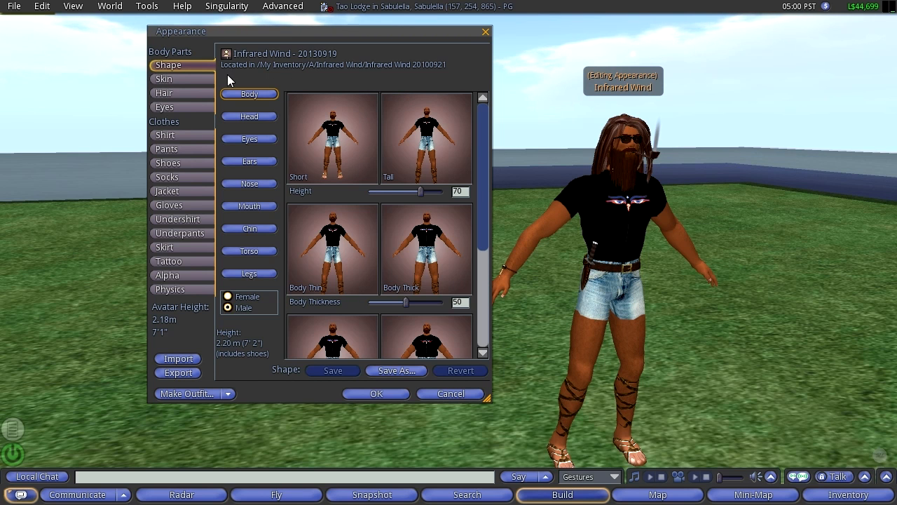
mouse_move(419, 104)
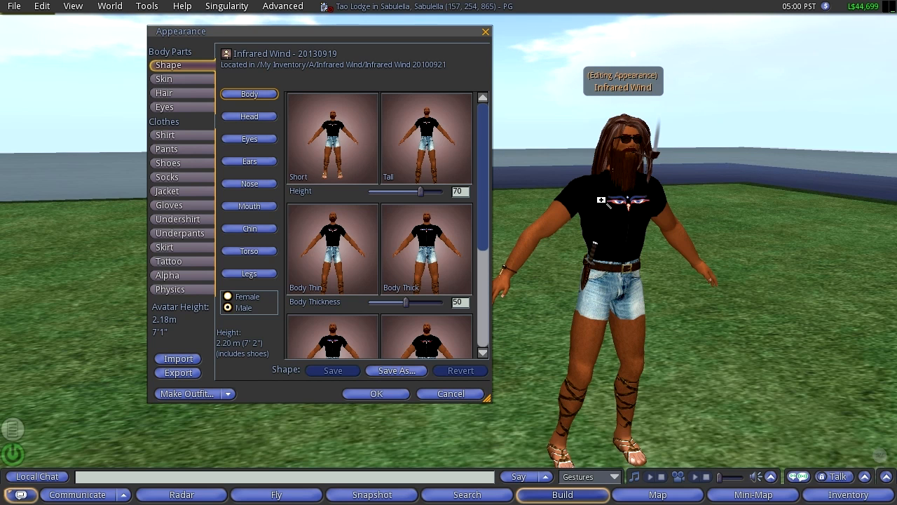
mouse_move(615, 230)
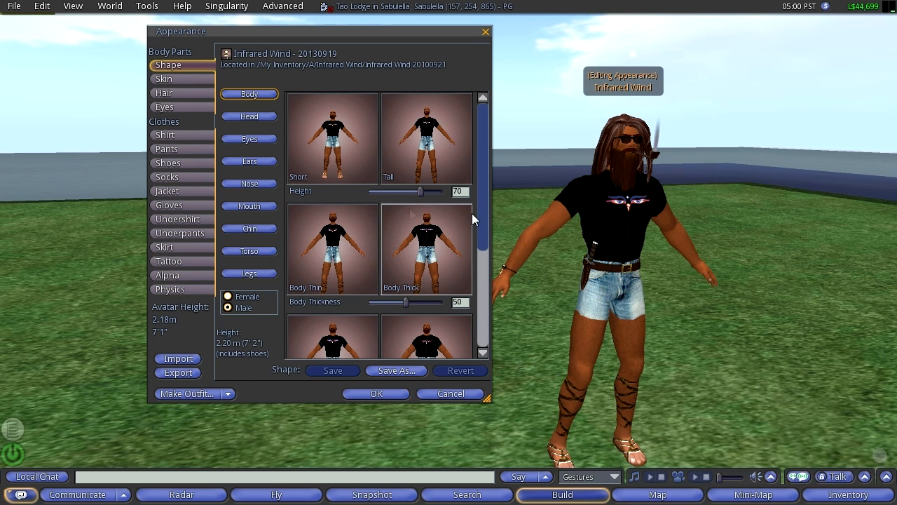
Show the Skin settings and scroll through the Face Detail sliders.
left_click(164, 80)
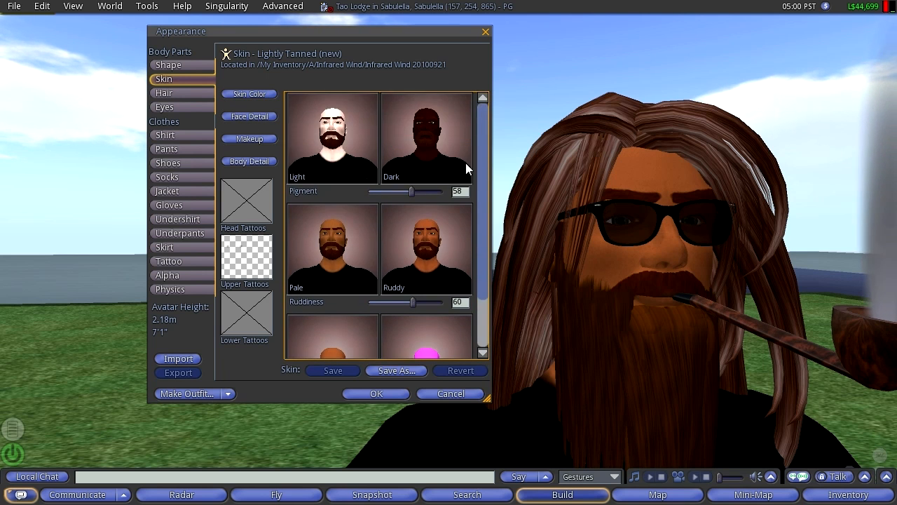
mouse_move(221, 109)
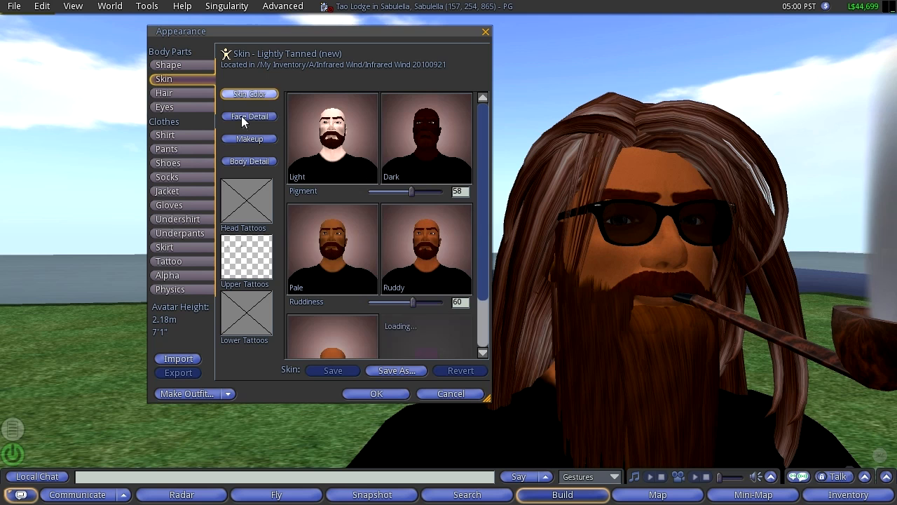
left_click(249, 116)
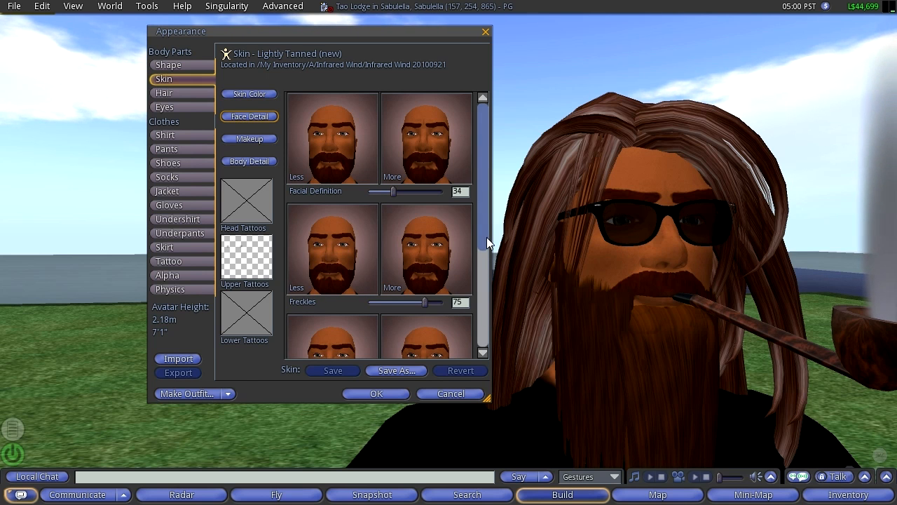
scroll("down", 3)
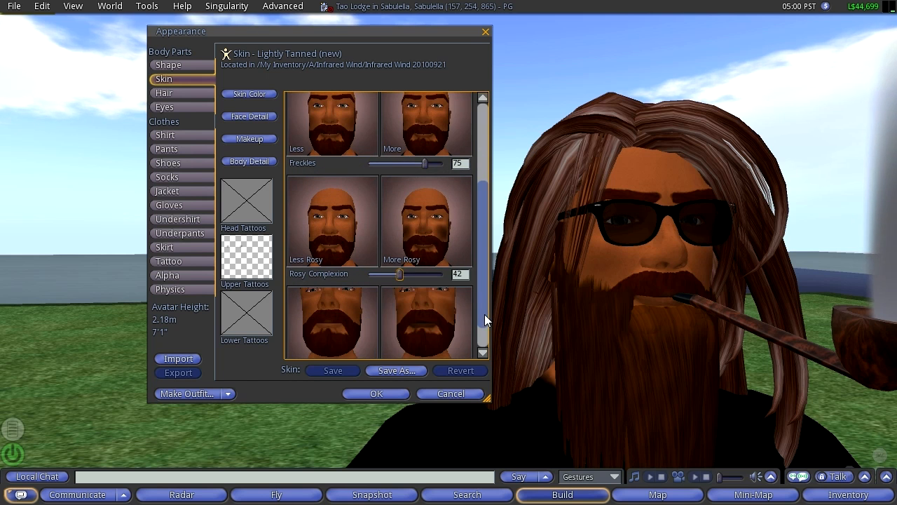
scroll("down", 3)
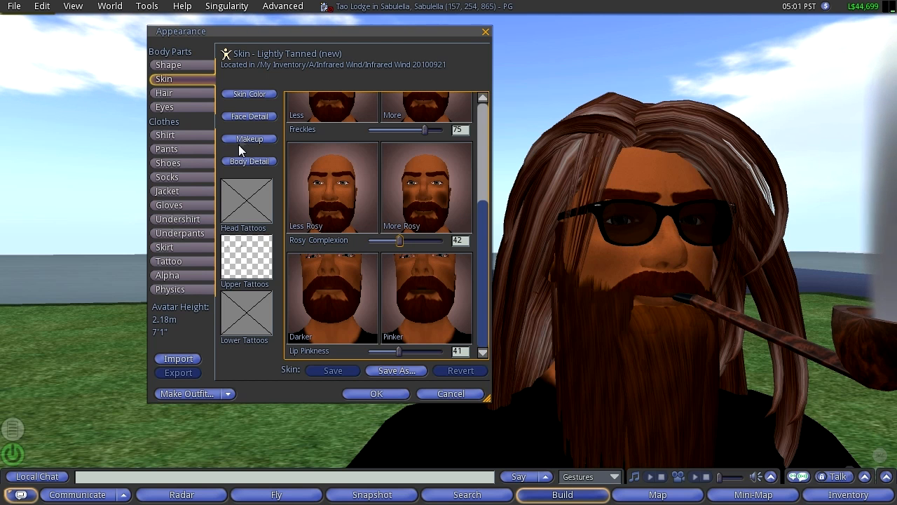
Scroll through the Makeup sliders, then show the Body Detail options.
left_click(249, 138)
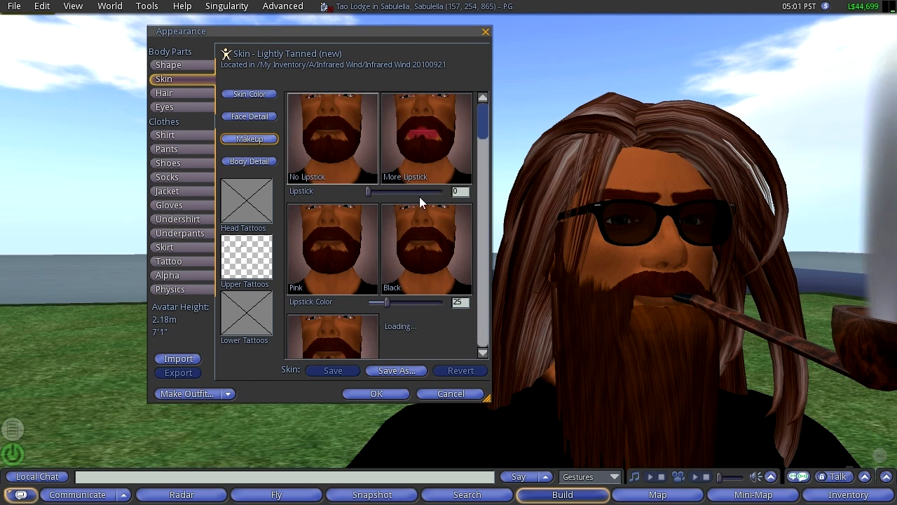
scroll("down", 3)
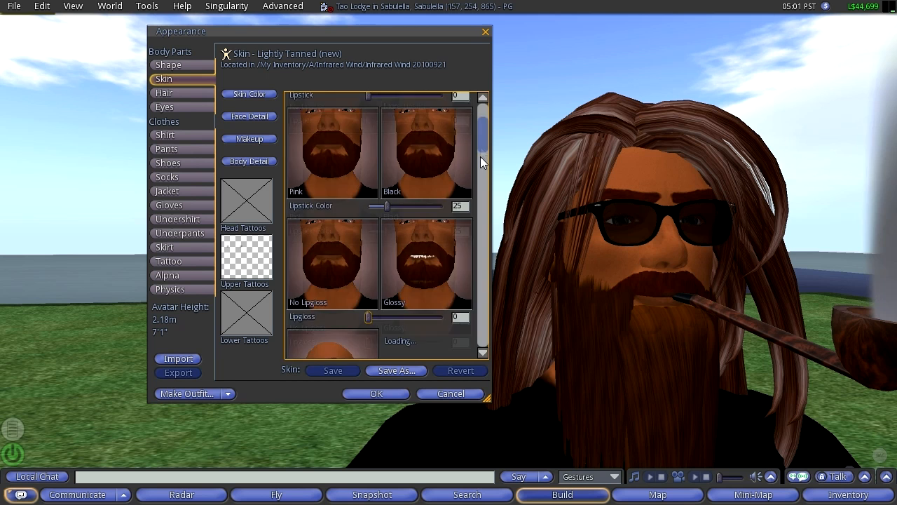
scroll("down", 3)
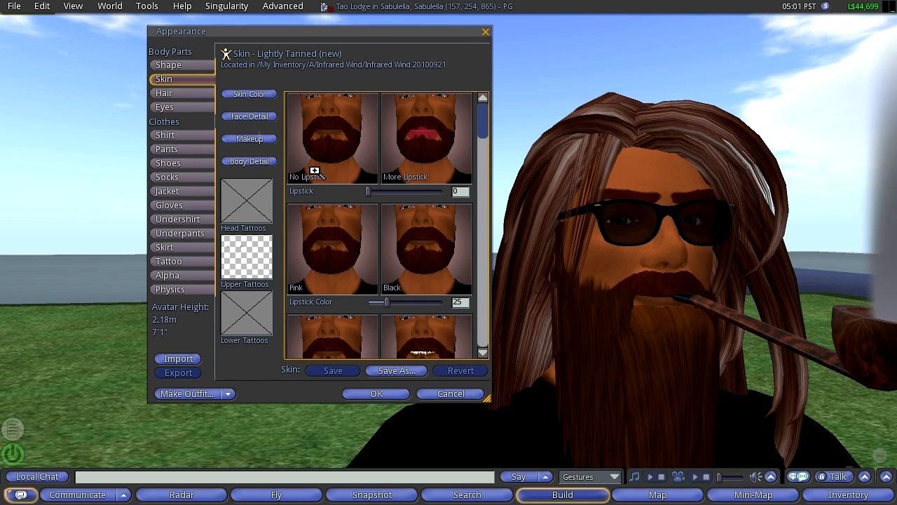
left_click(249, 162)
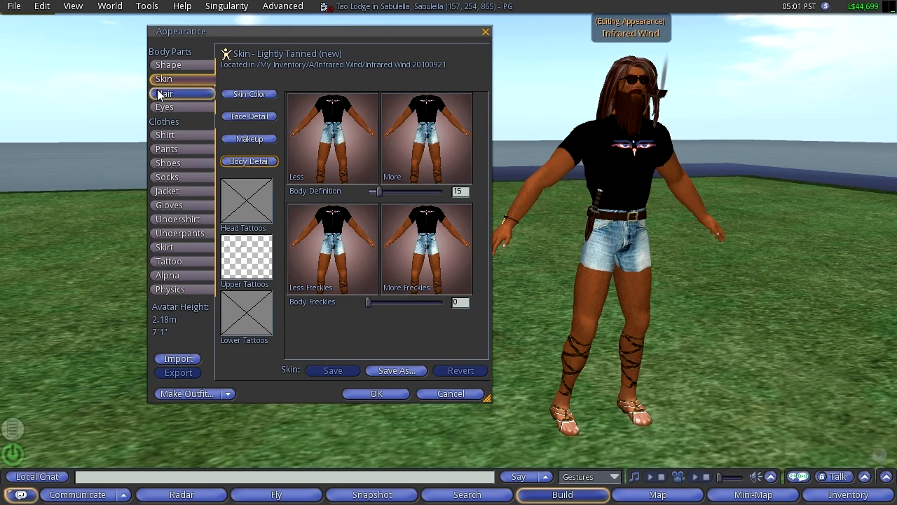
View the Hair and Eyes settings, then move on to the Shirt settings.
left_click(164, 92)
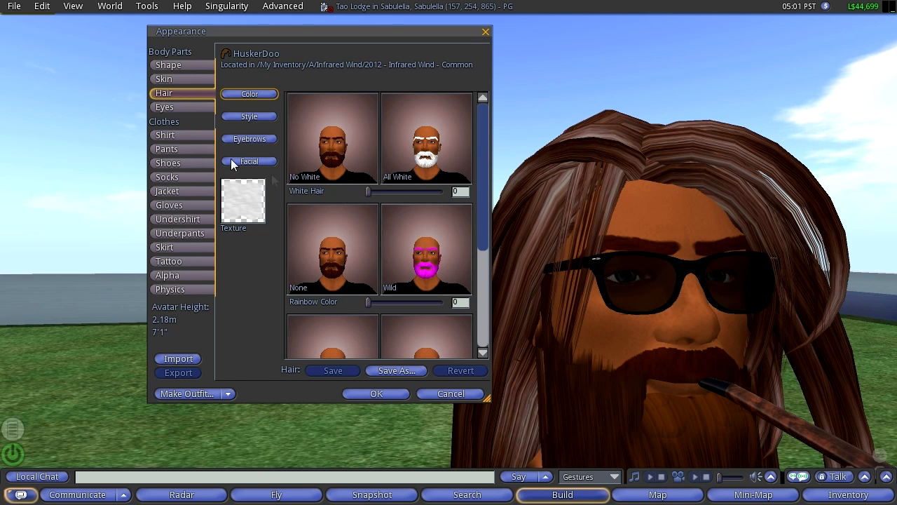
left_click(164, 107)
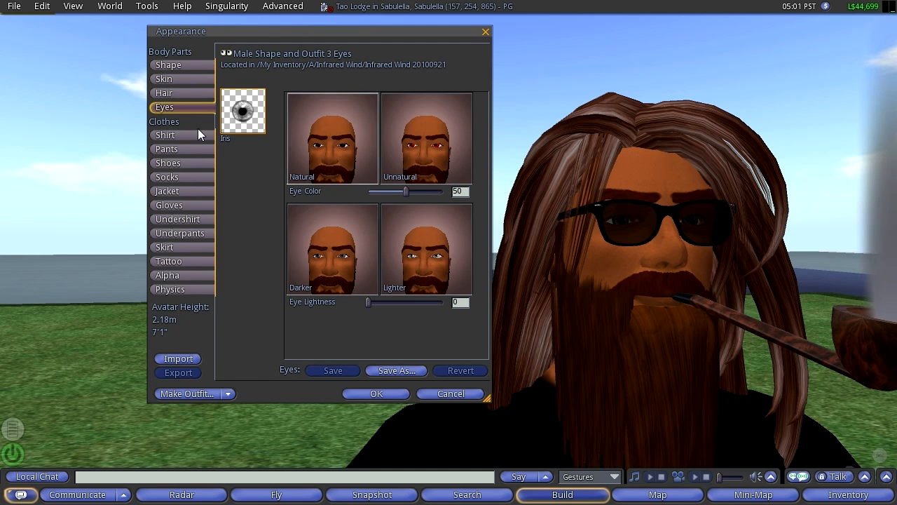
left_click(166, 134)
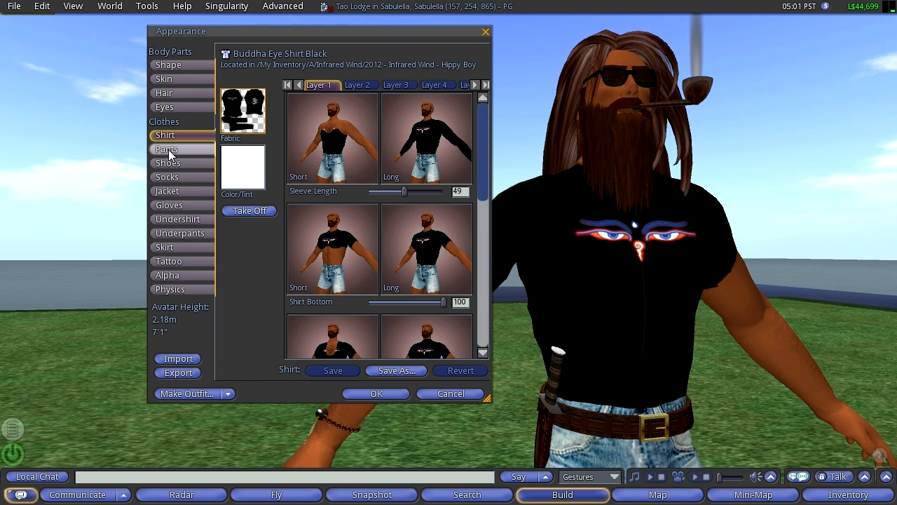
mouse_move(170, 289)
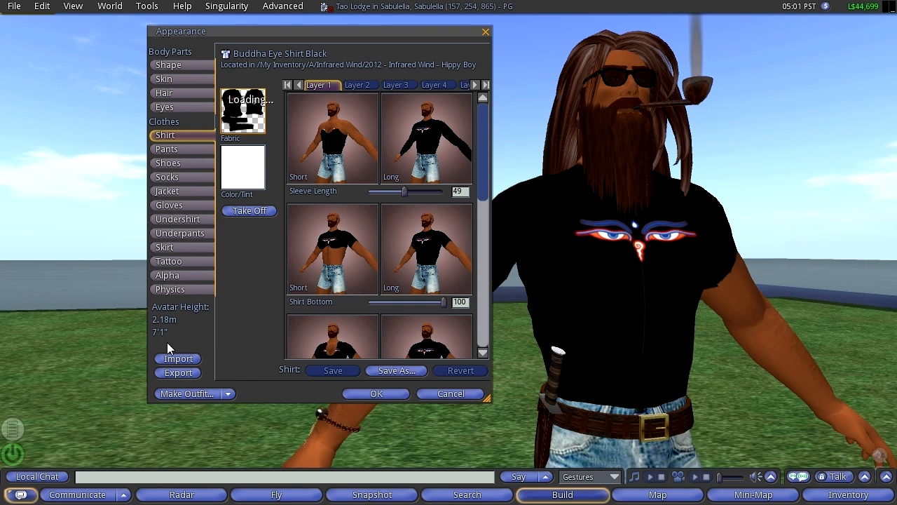
mouse_move(640, 252)
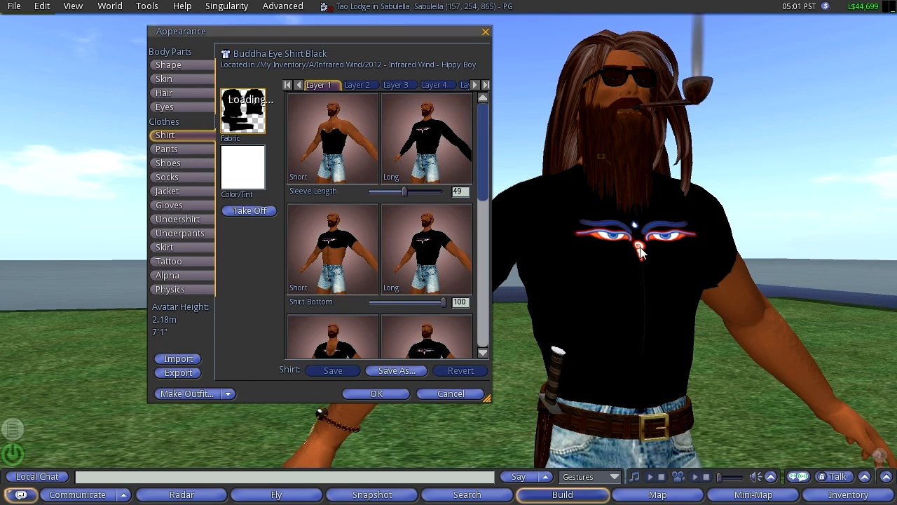
mouse_move(554, 231)
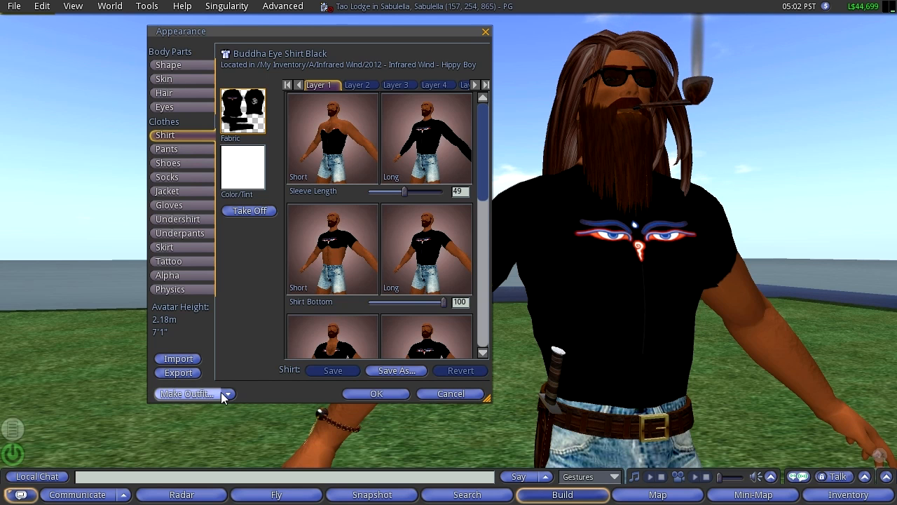
Check the Make Outfit dropdown, then close the Appearance window.
left_click(226, 394)
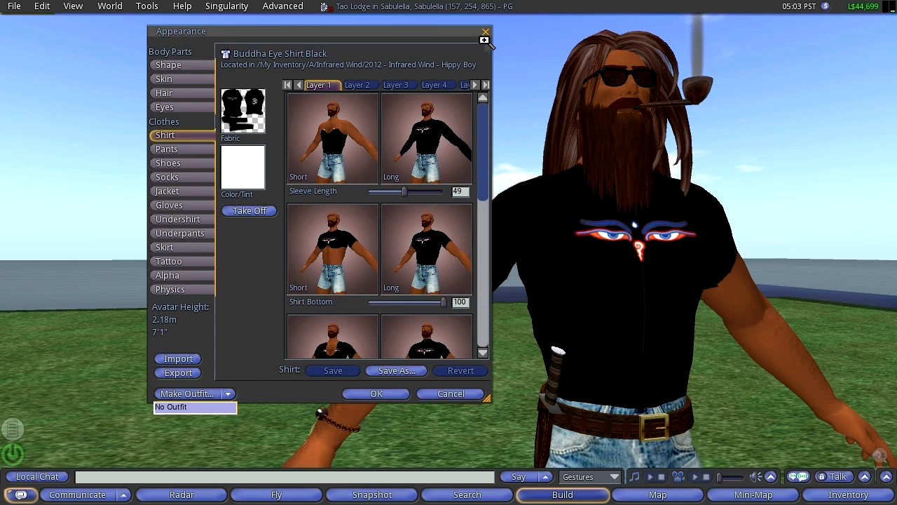
left_click(376, 393)
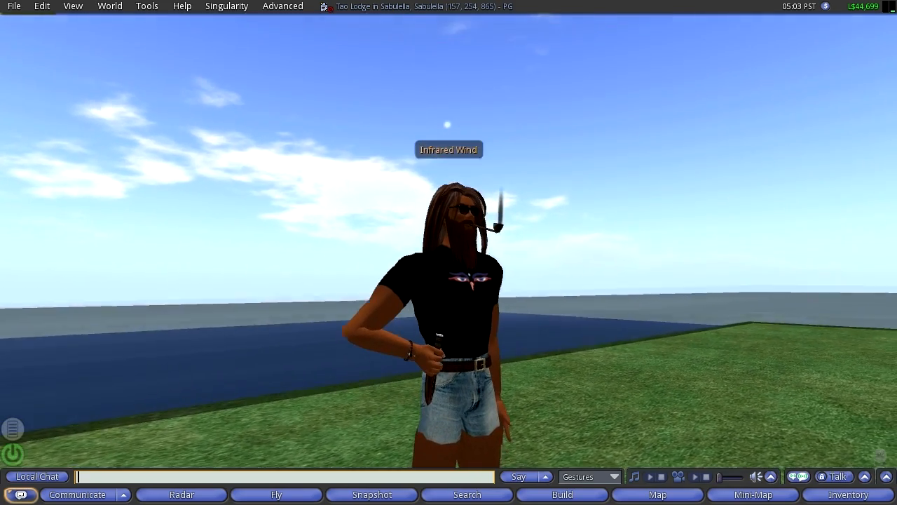
left_click(848, 494)
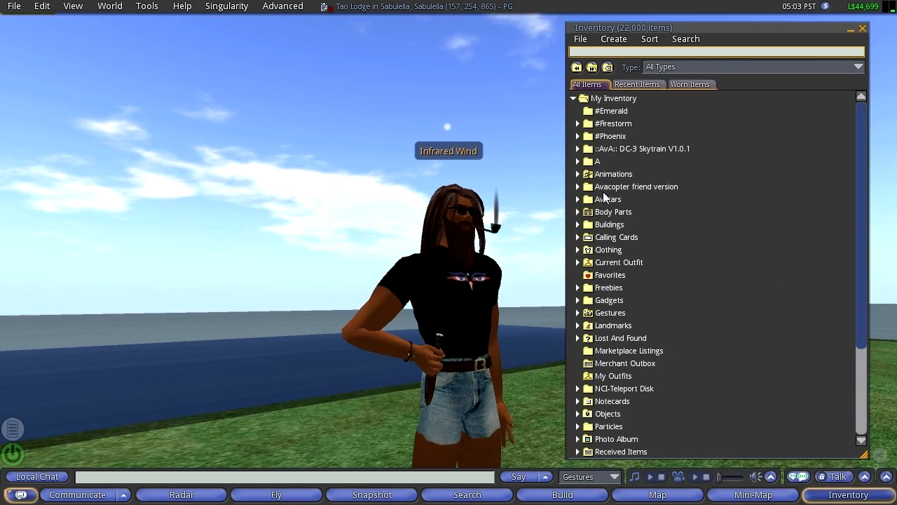
left_click(577, 161)
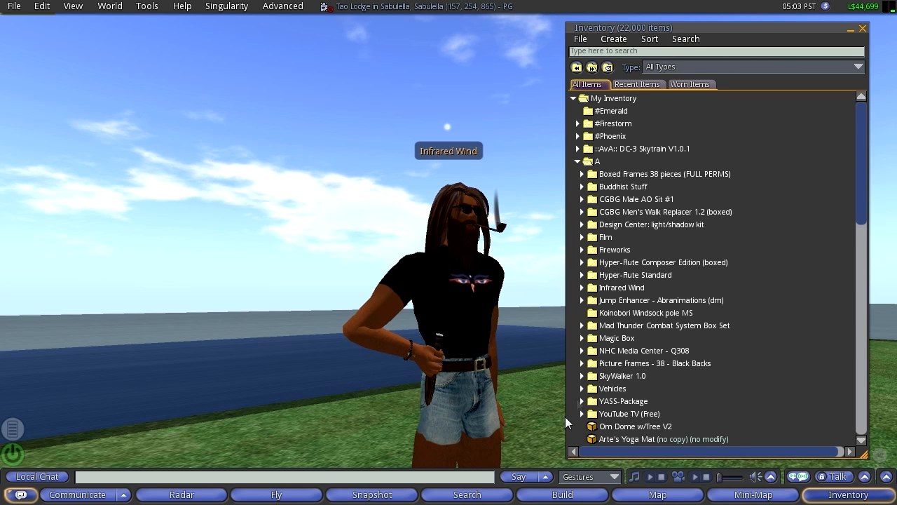
left_click(582, 288)
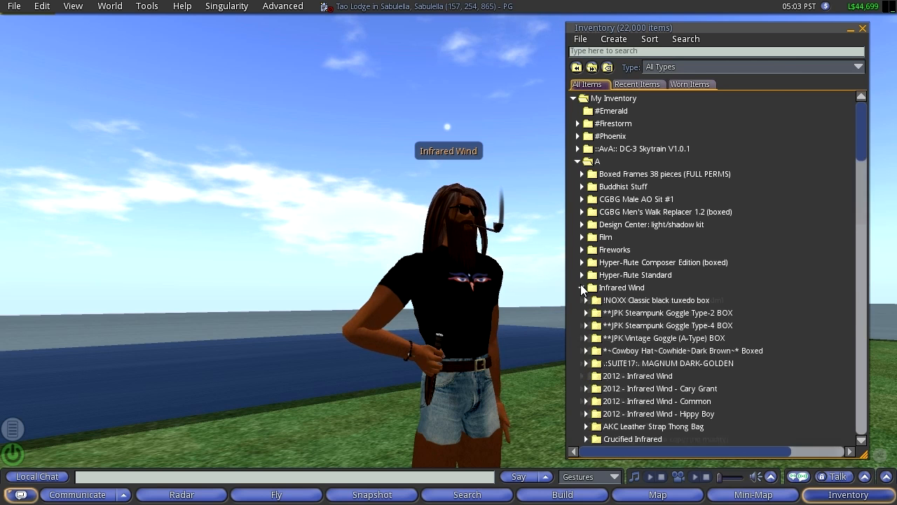
scroll("down", 3)
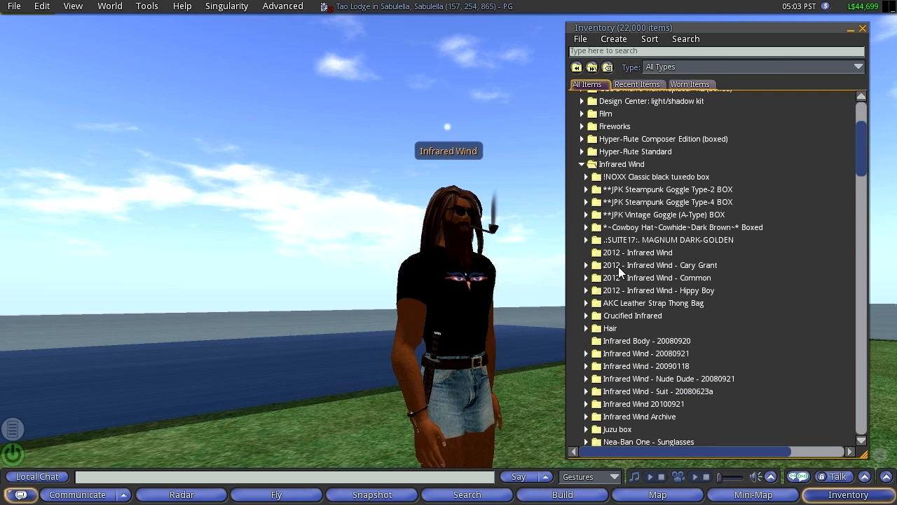
left_click(586, 265)
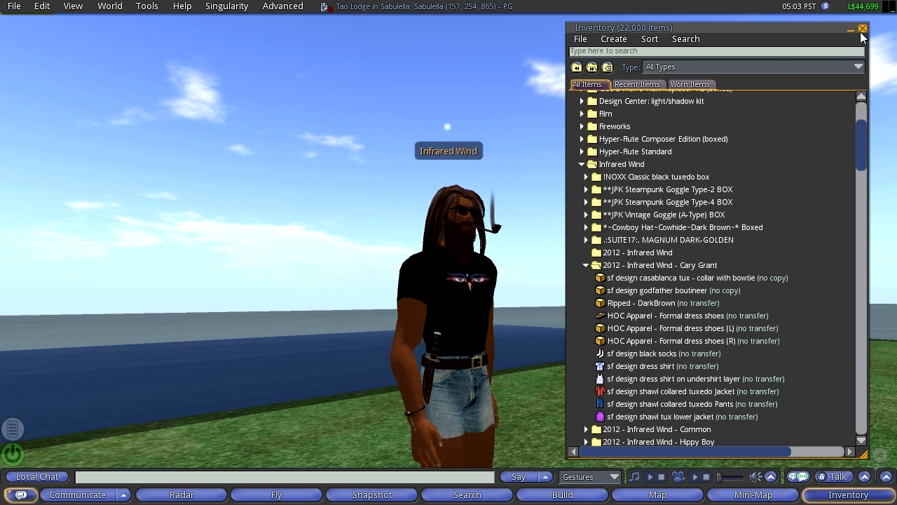
left_click(863, 28)
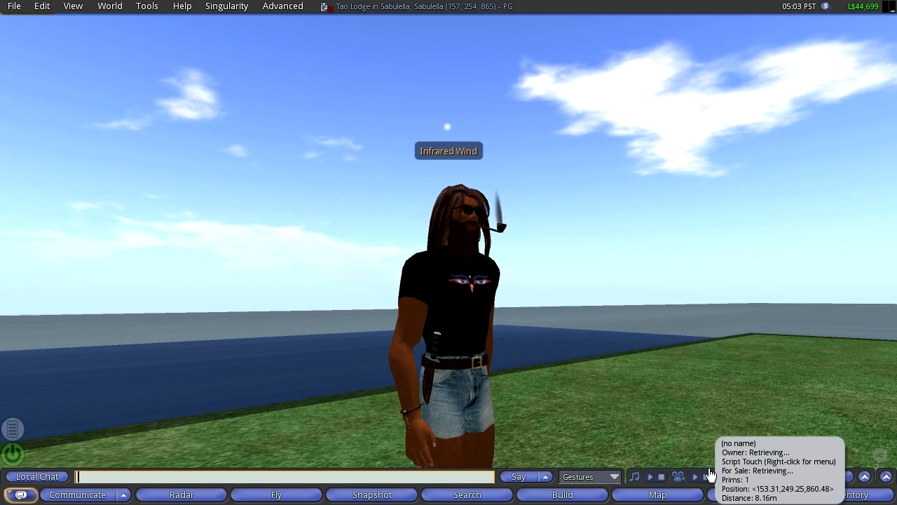